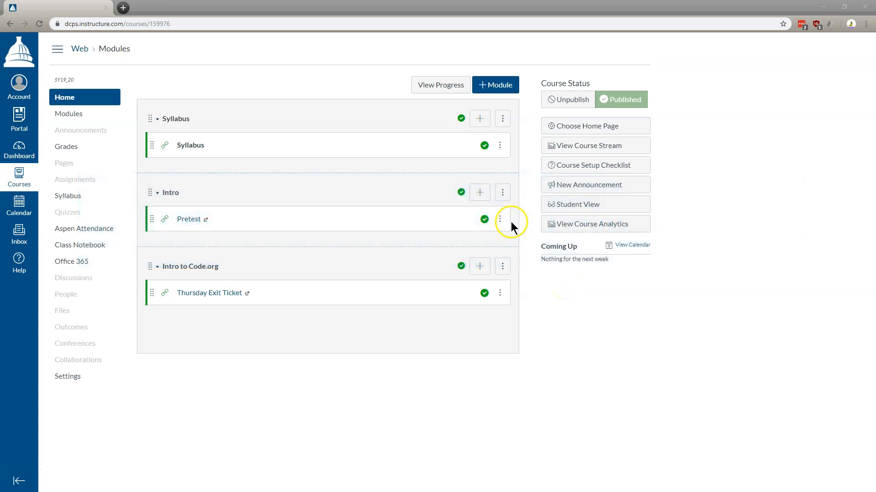
mouse_move(113, 274)
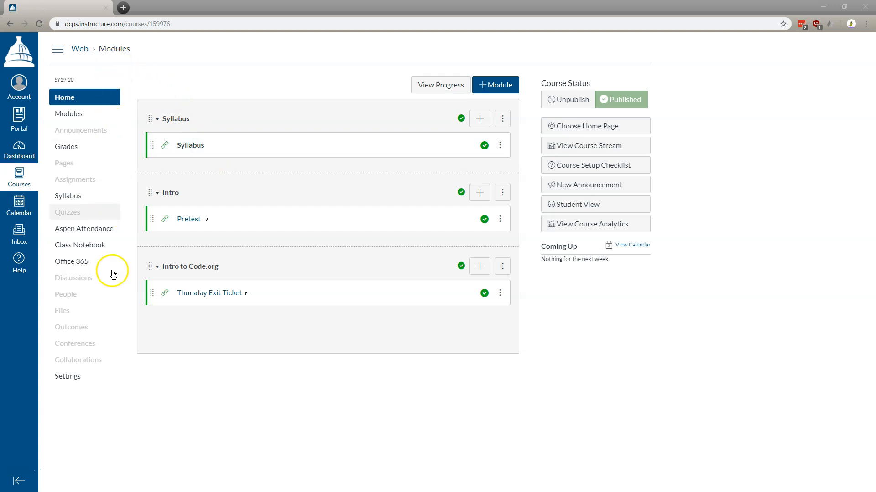
mouse_move(87, 395)
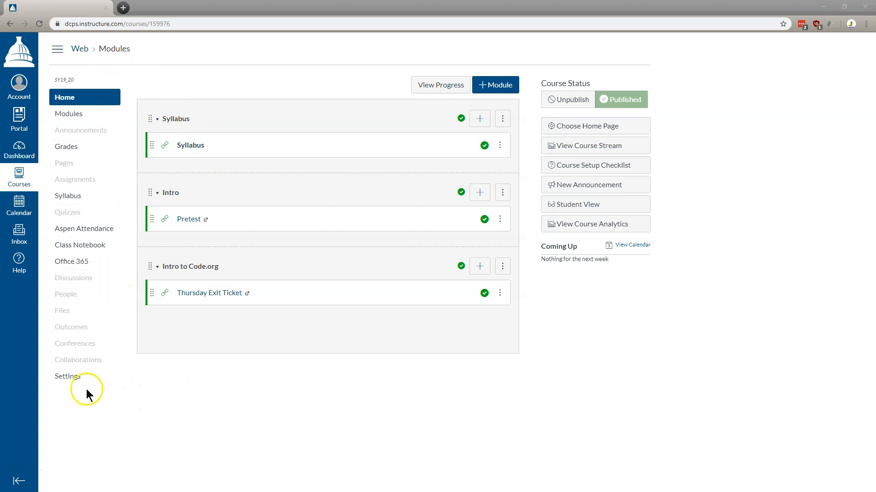
Step: Go to the Web Design course Settings and start Import Course Content from the sidebar
click(67, 376)
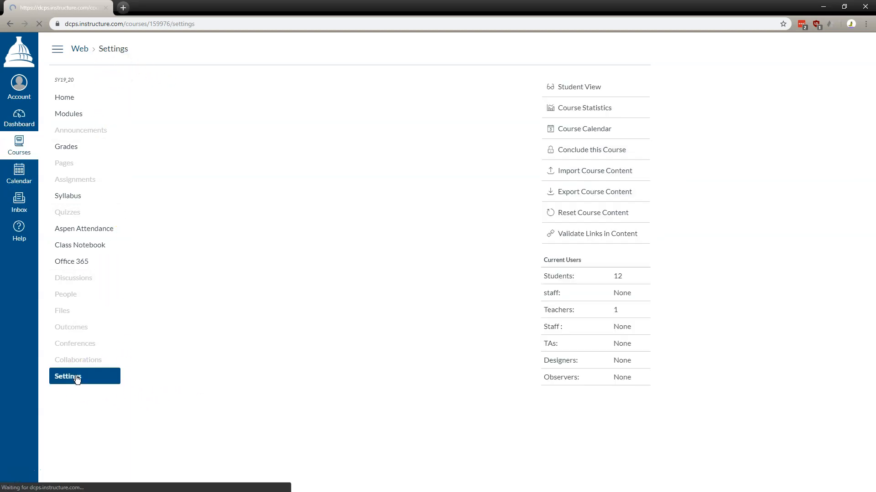
click(77, 379)
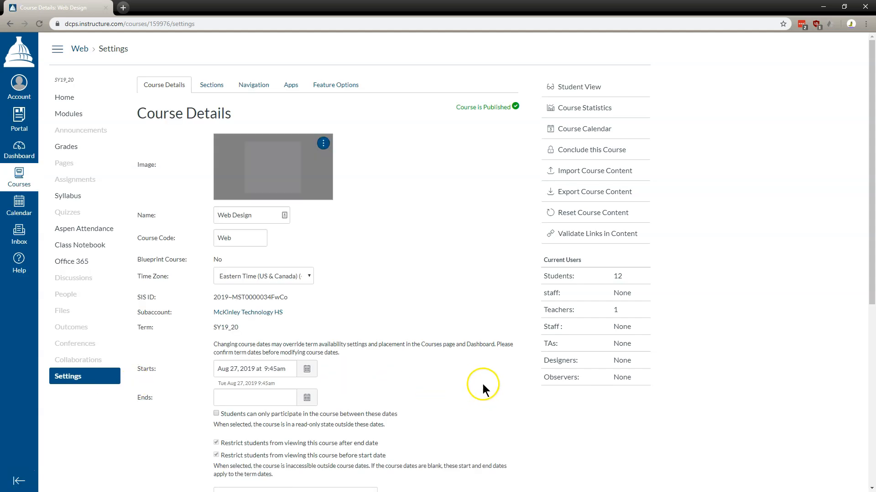
mouse_move(593, 213)
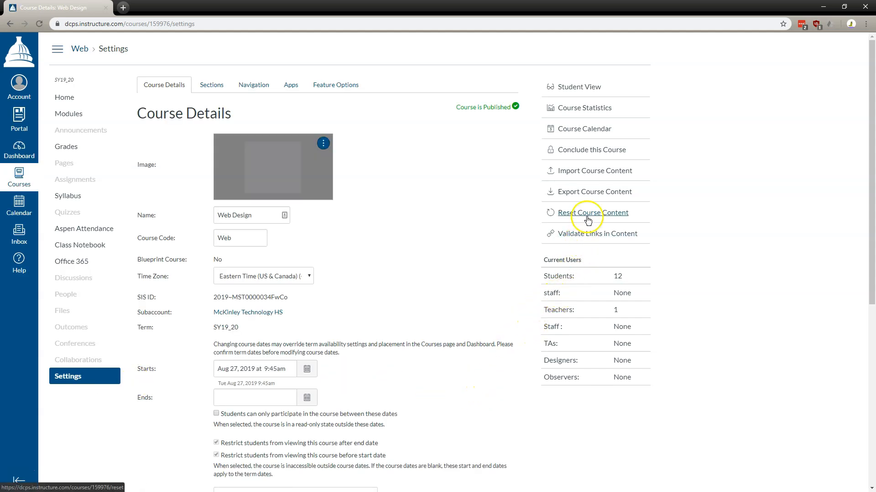
mouse_move(594, 170)
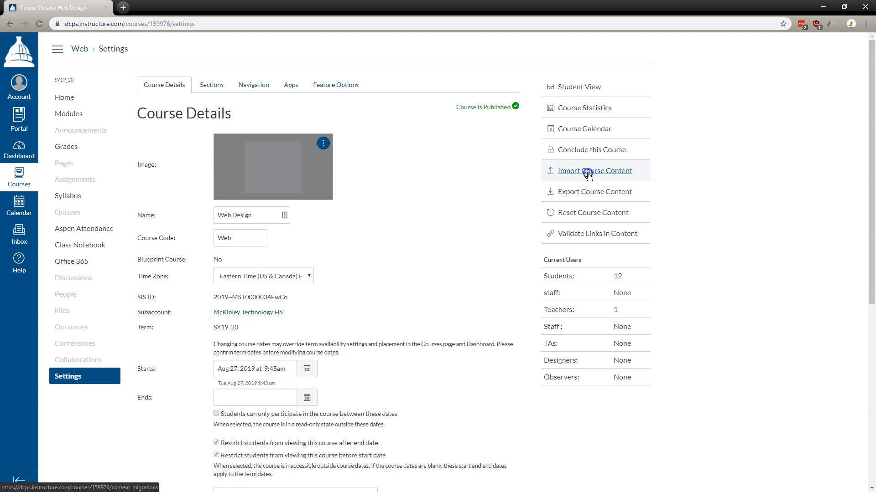
click(594, 171)
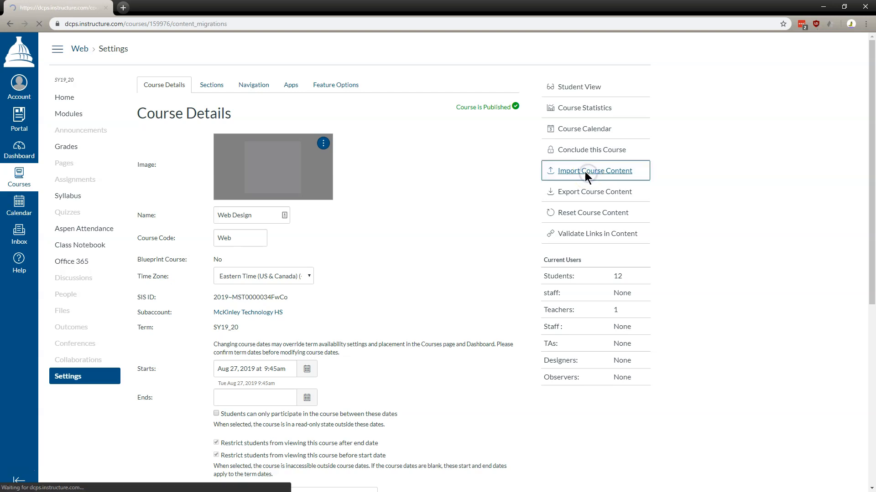
Step: Set the import Content Type to Copy a Canvas Course
click(595, 170)
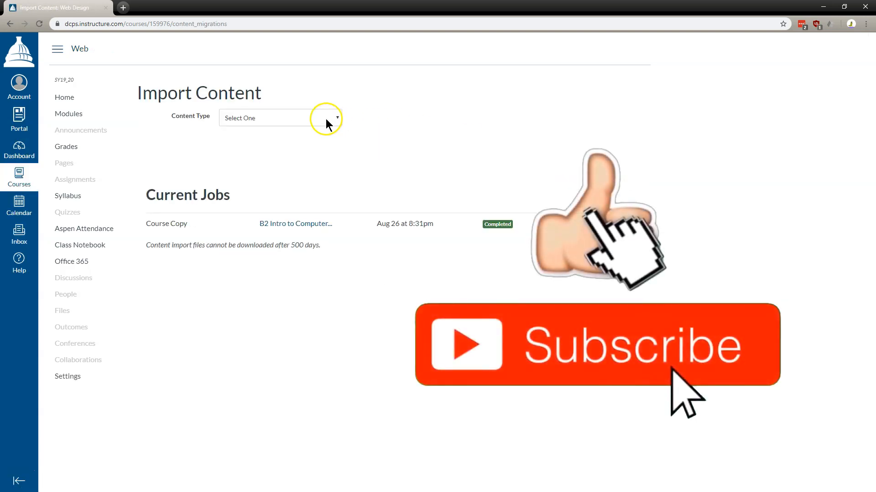
click(279, 118)
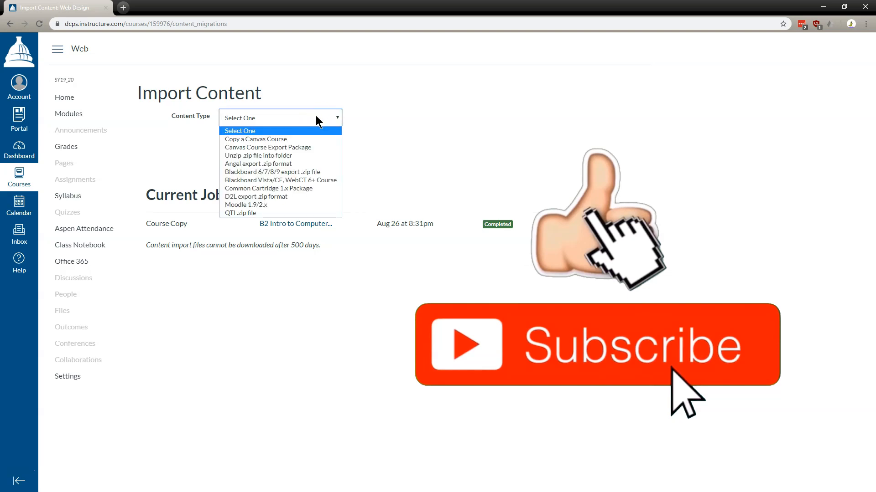
mouse_move(256, 139)
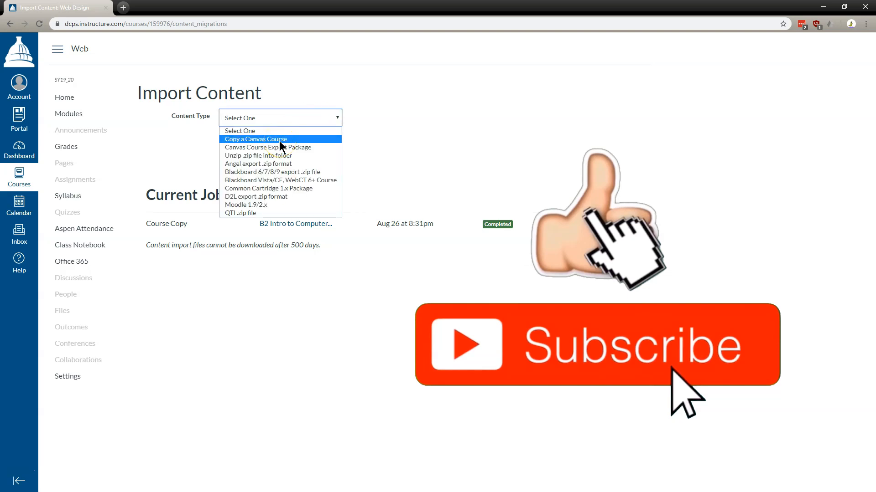
click(255, 139)
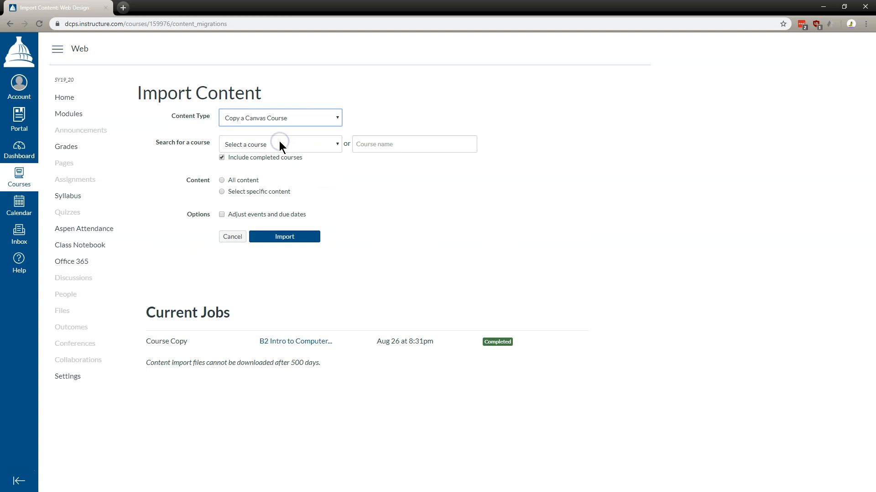
Step: Pick A4 3D Modeling as the source, choose Select specific content, and start the import
click(279, 144)
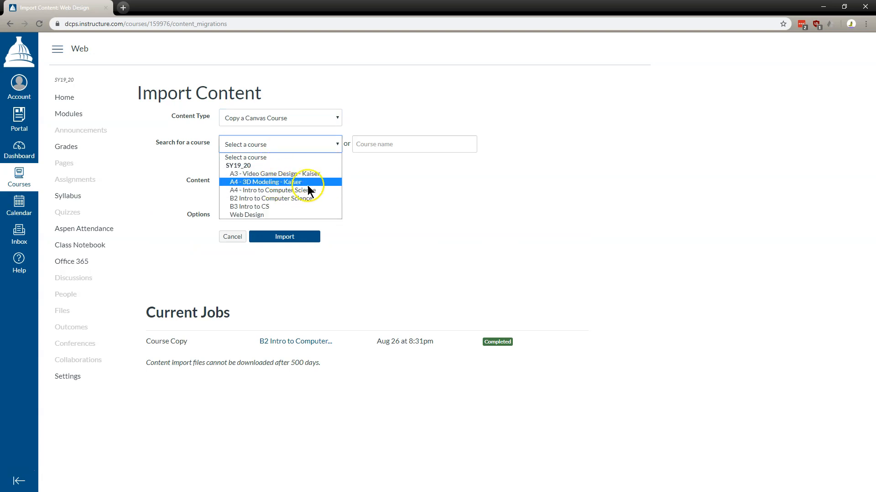
click(267, 183)
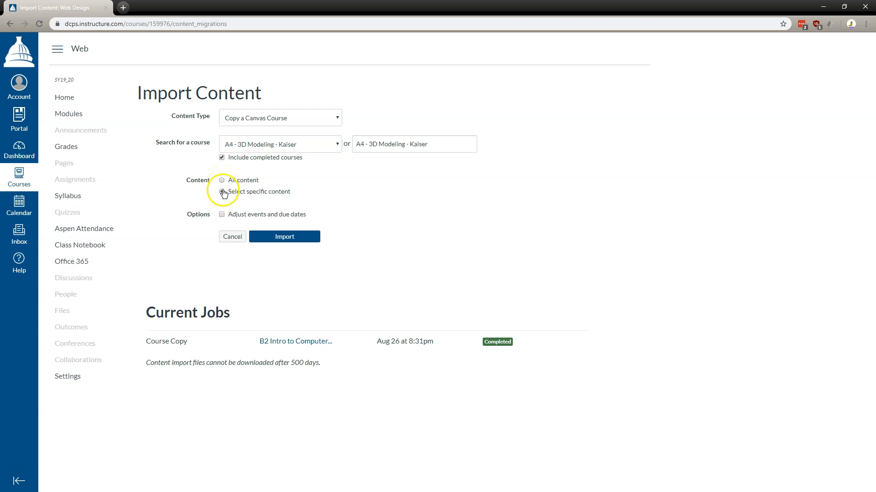
click(222, 191)
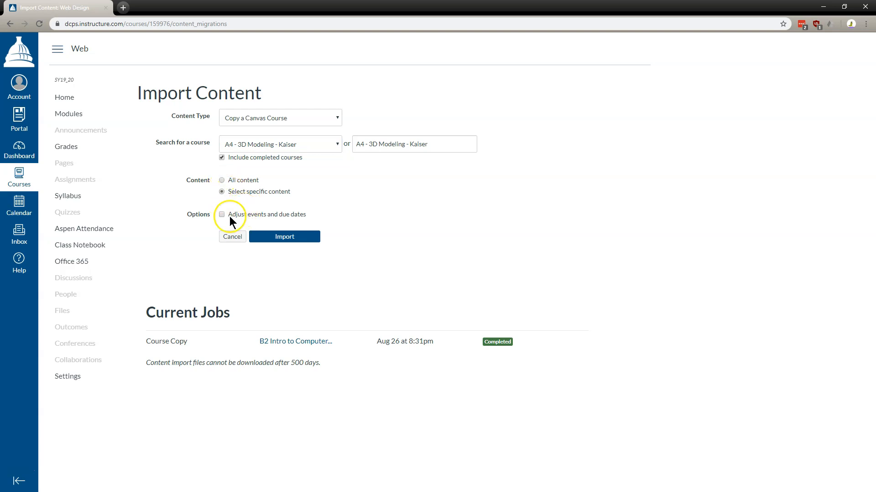
mouse_move(283, 236)
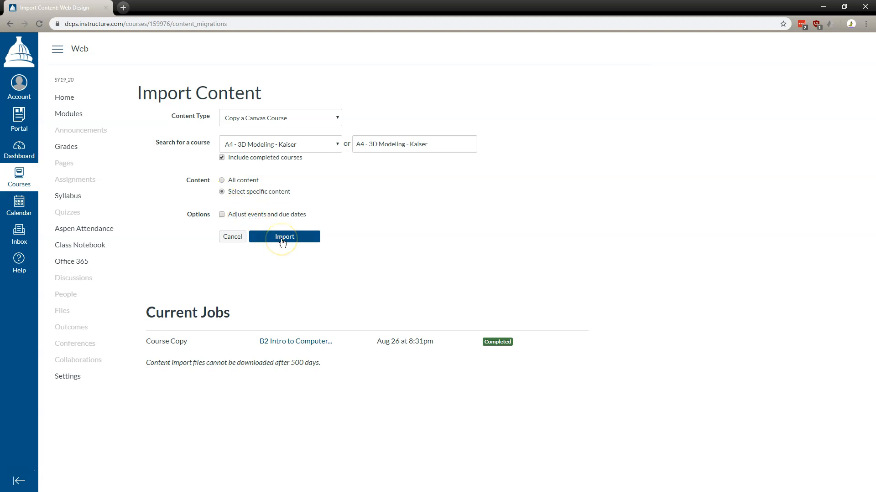
click(284, 236)
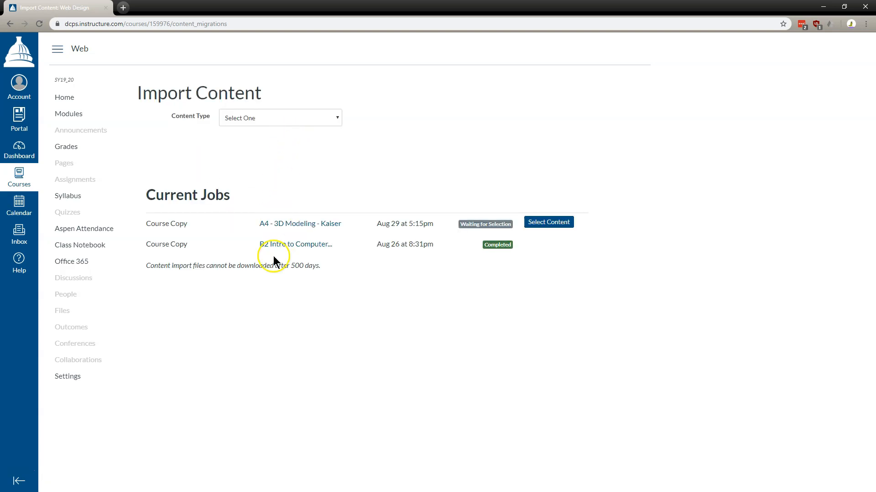
mouse_move(289, 118)
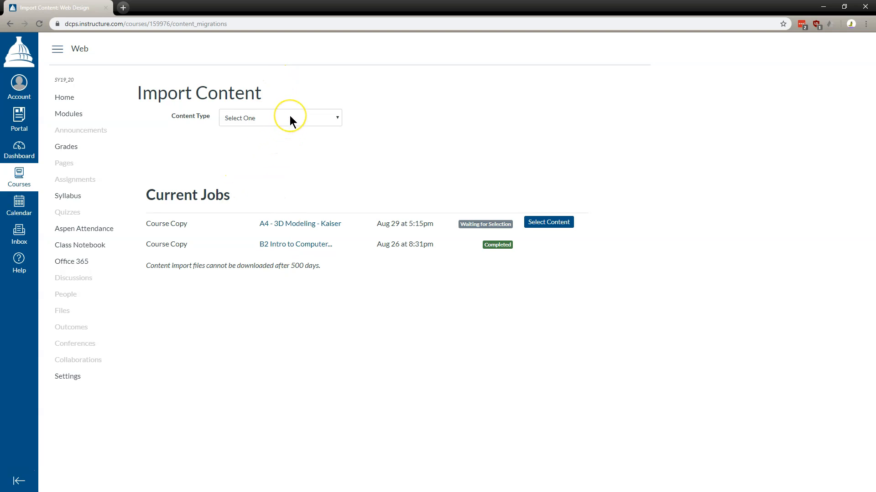
Step: Use Select Content on the waiting A4 copy job to list its available content
click(279, 117)
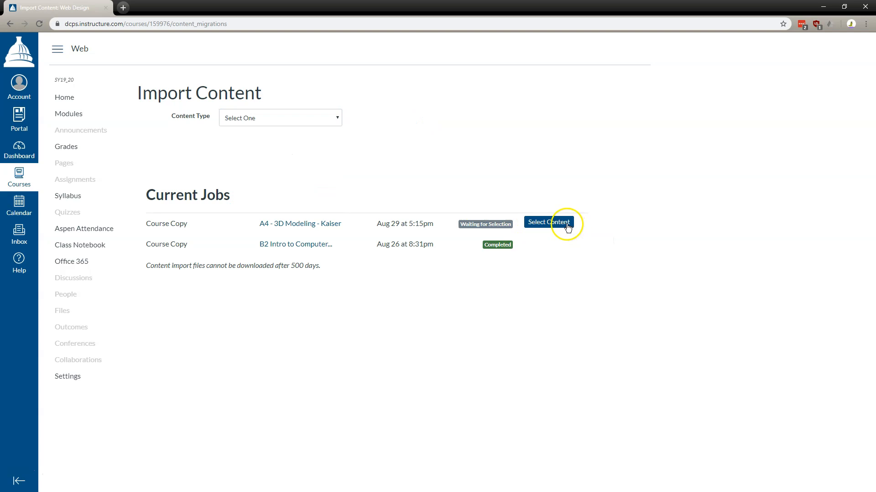
click(548, 223)
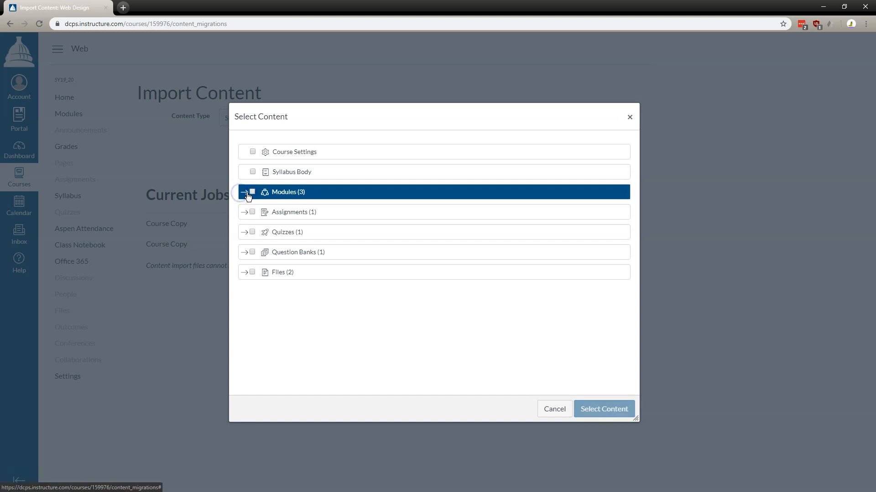
Step: Tick only the Build a Computer module under Modules and submit the selection
click(244, 191)
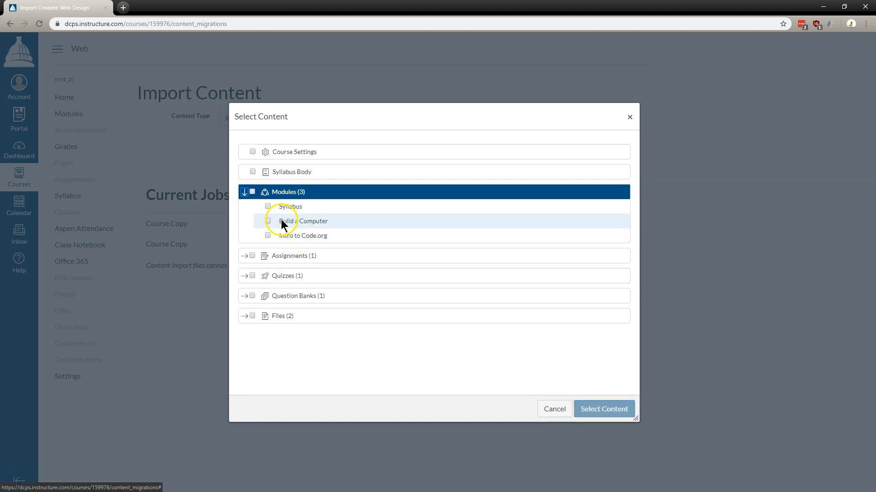
click(269, 221)
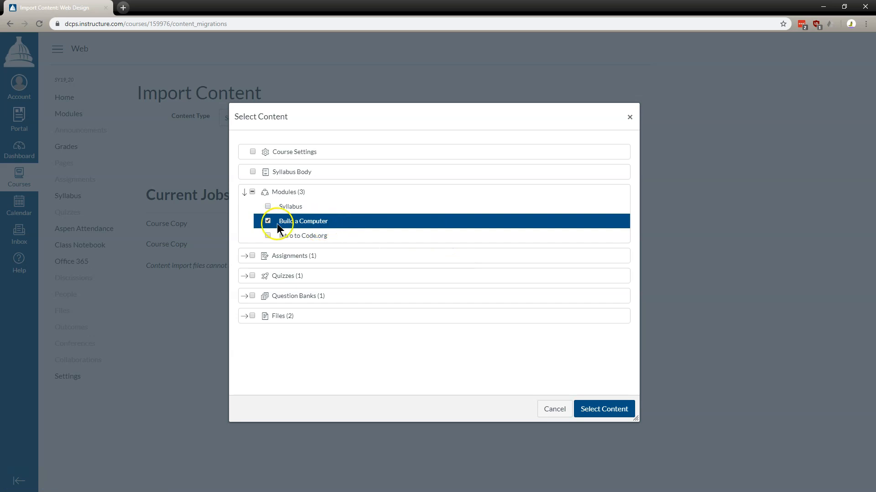
click(604, 409)
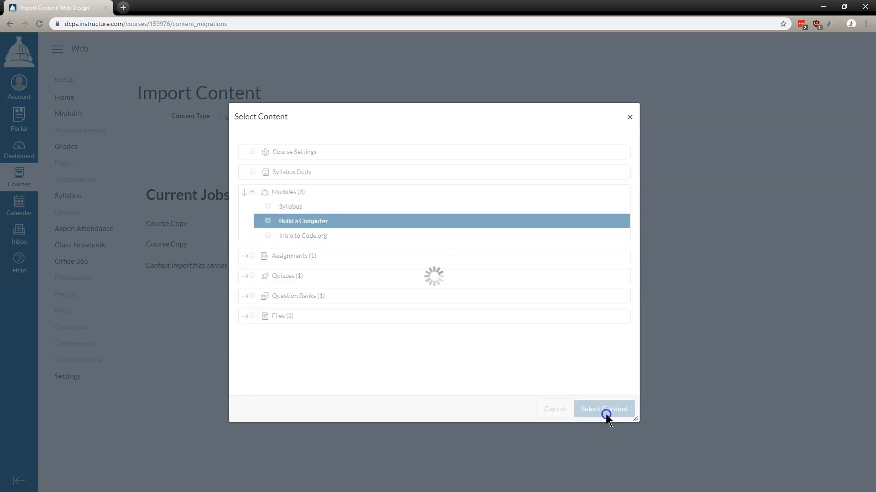
click(603, 409)
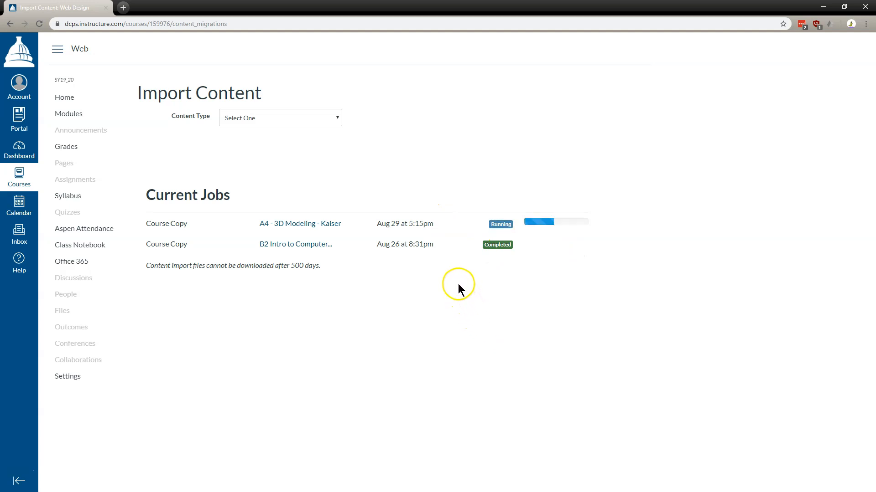
mouse_move(461, 247)
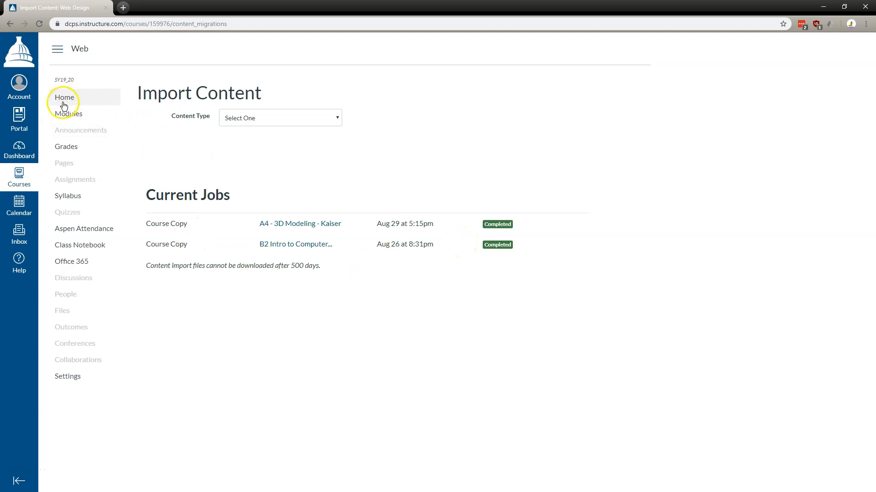
Step: Return to the Web Design Modules page to see the imported Build a Computer module
click(68, 113)
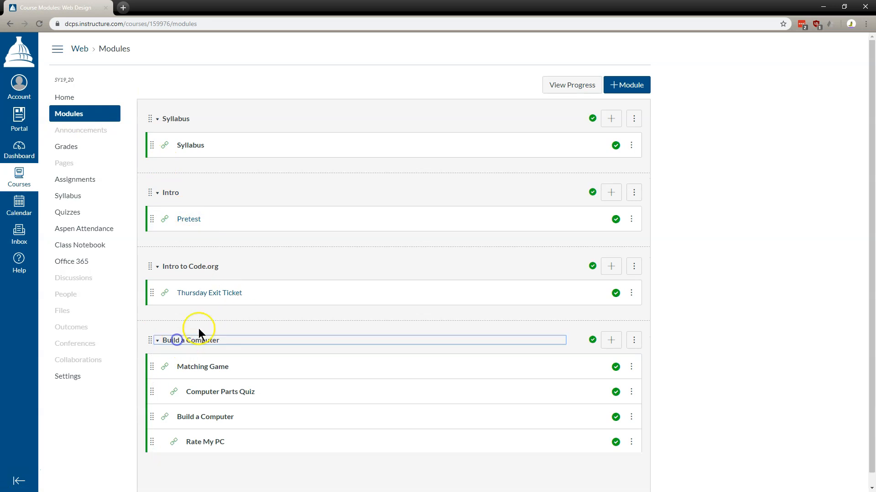
scroll(down, 3)
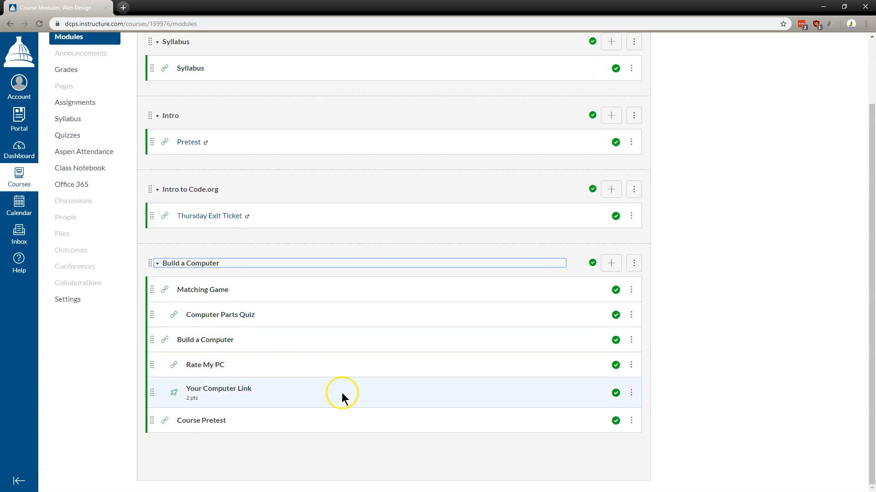